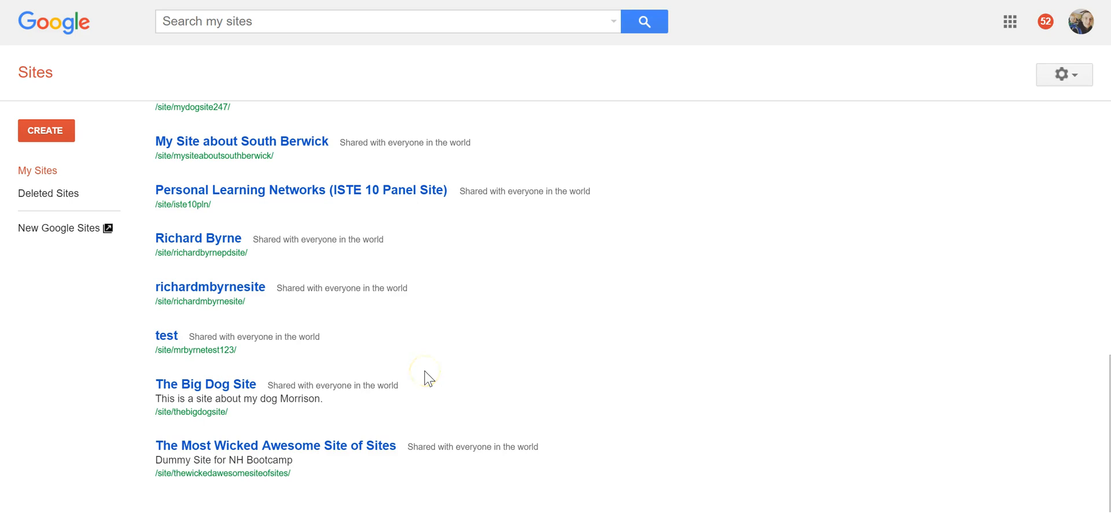
pyautogui.moveTo(167, 334)
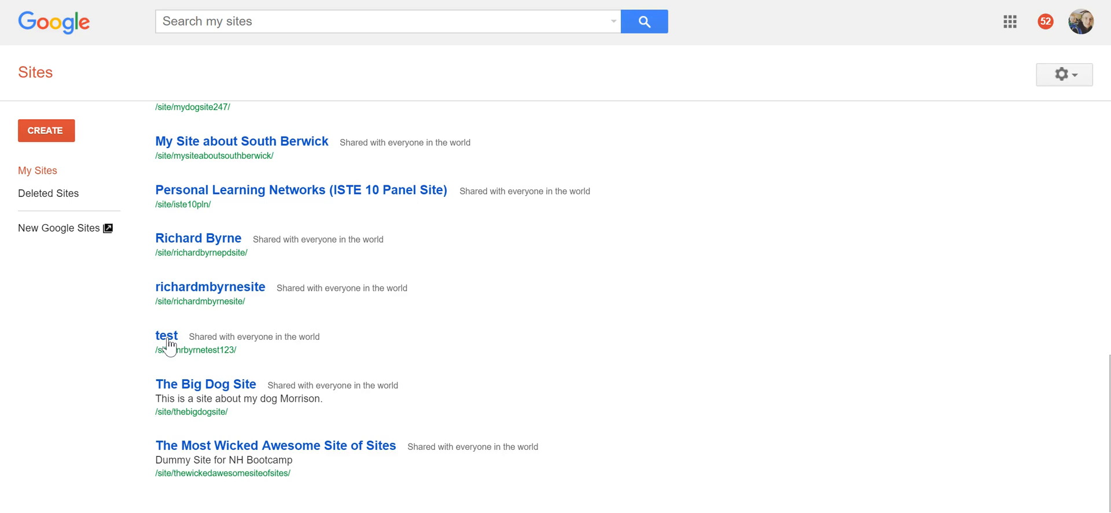
# Reach the Manage Site settings of the classic site 'test' via the More actions menu
pyautogui.click(165, 335)
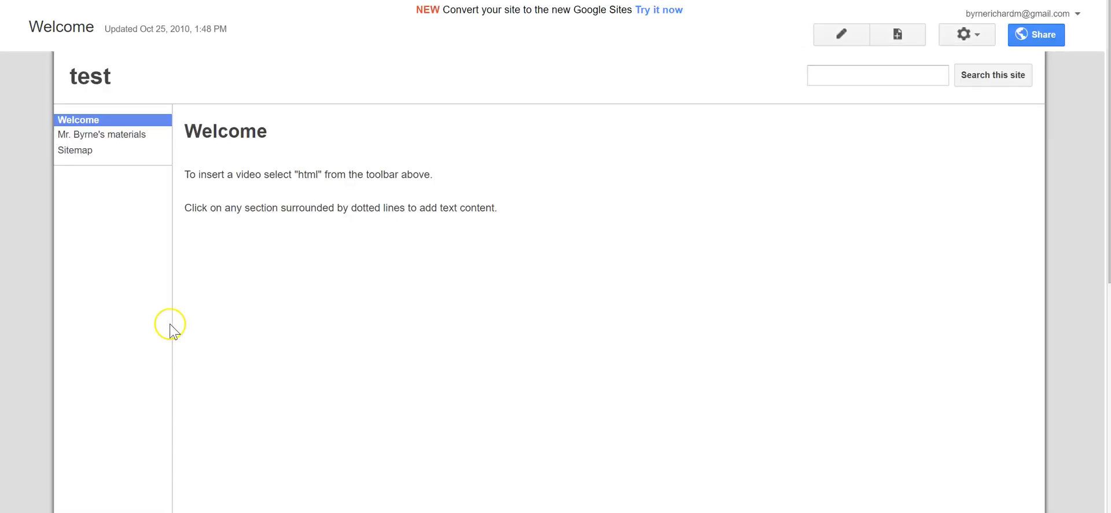
pyautogui.moveTo(185, 27)
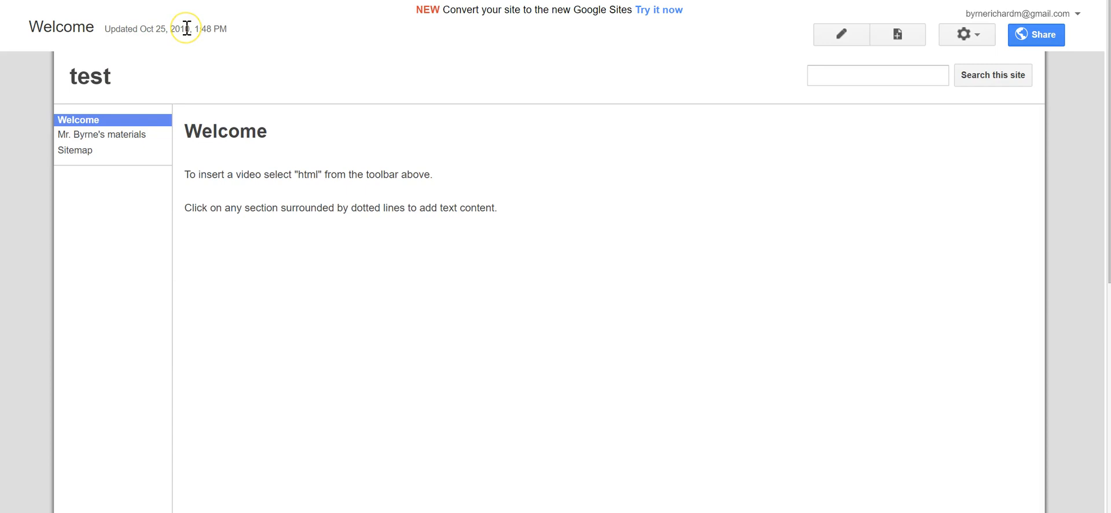
pyautogui.moveTo(507, 50)
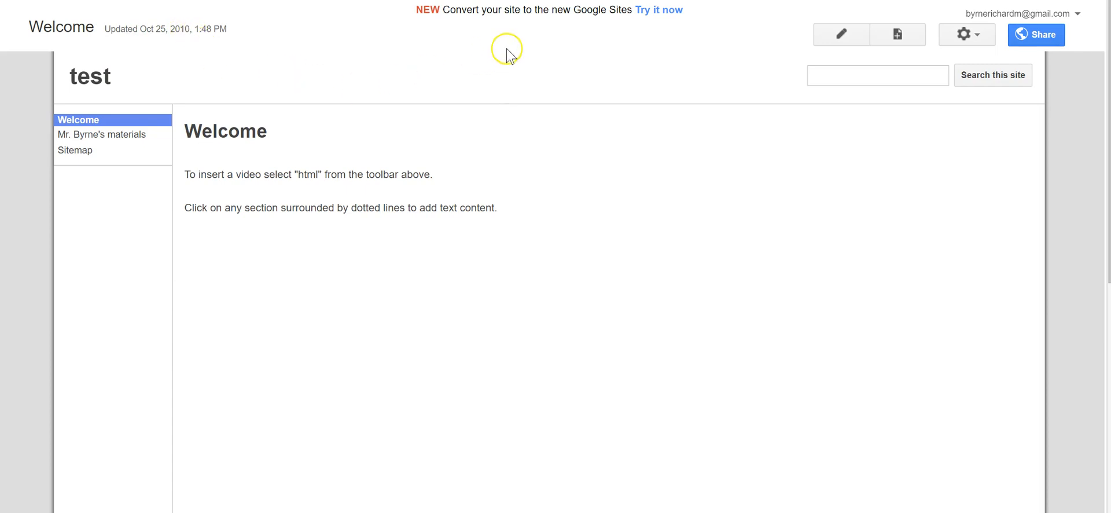
pyautogui.moveTo(674, 15)
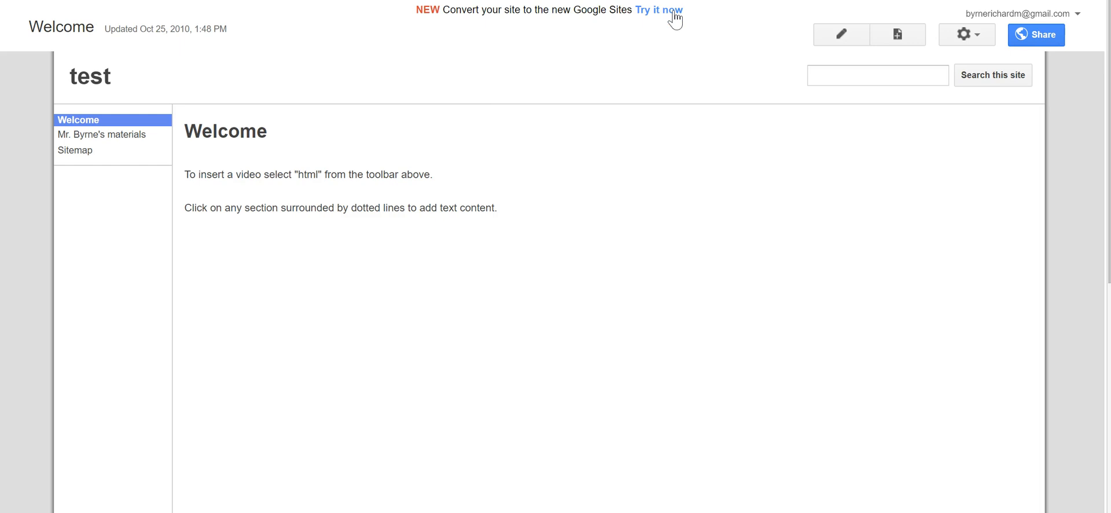
pyautogui.click(962, 33)
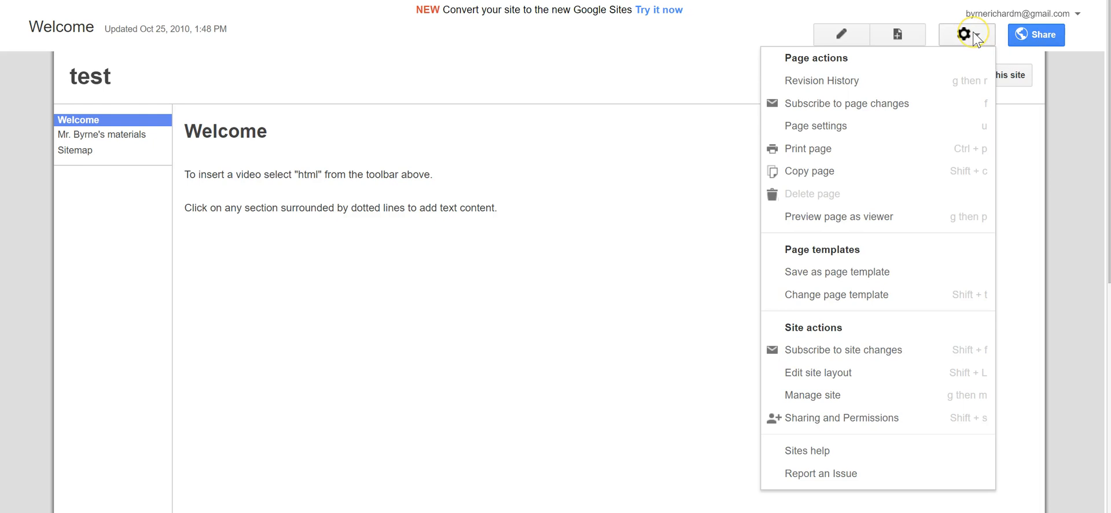
pyautogui.moveTo(975, 39)
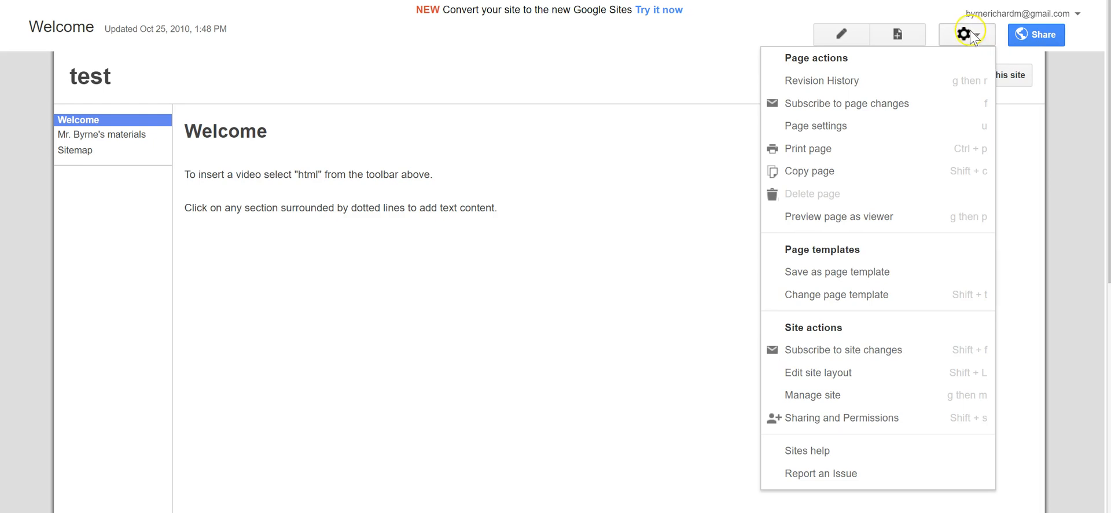
pyautogui.click(848, 397)
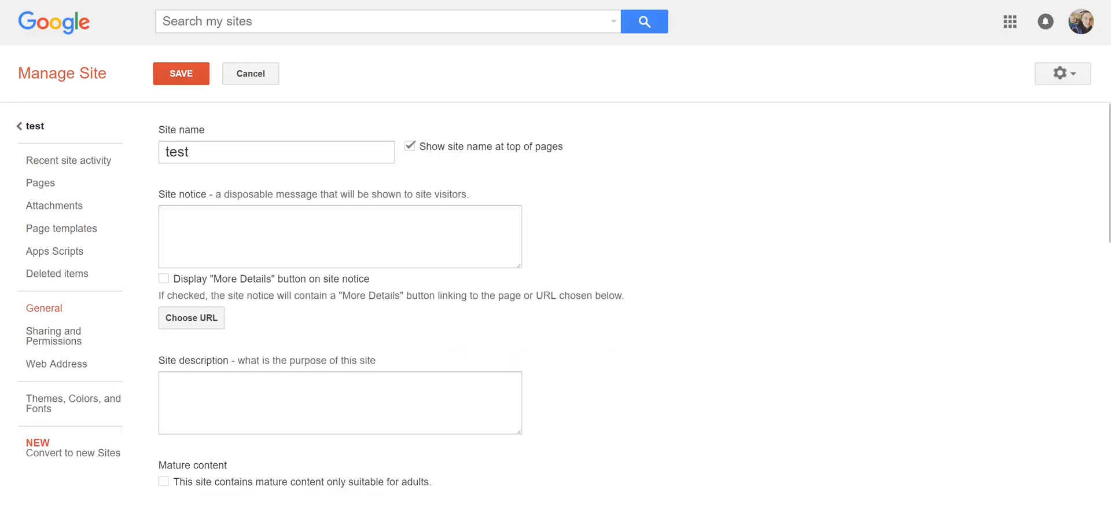
pyautogui.moveTo(54, 458)
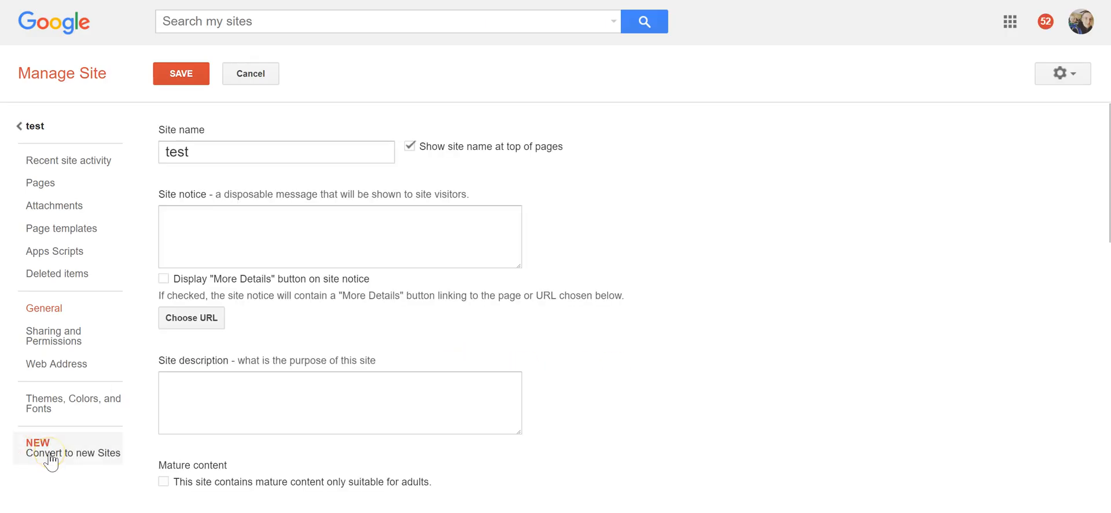
# Convert 'test' to new Sites, create the draft to 100% and continue to Review and Publish
pyautogui.click(72, 452)
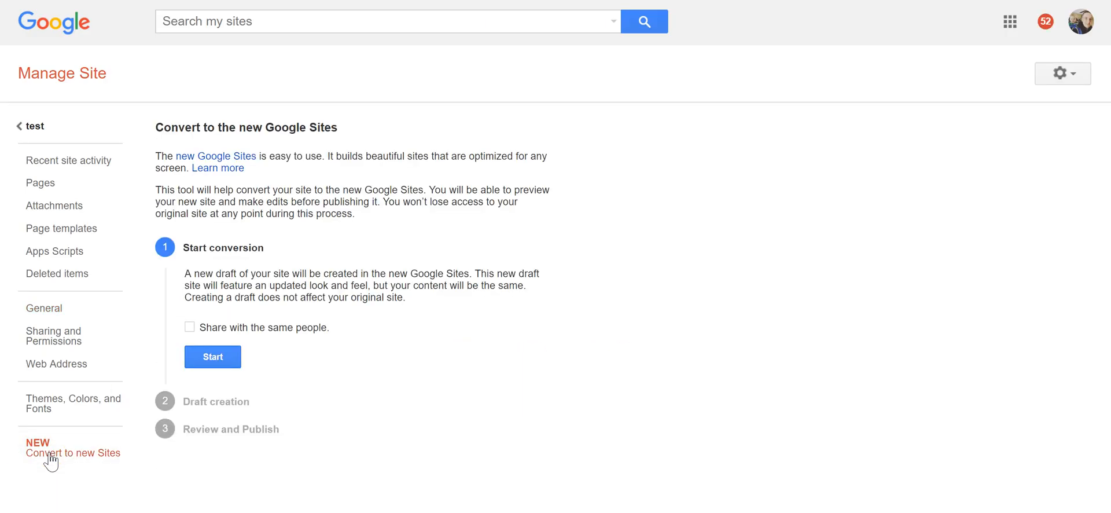
pyautogui.moveTo(207, 271)
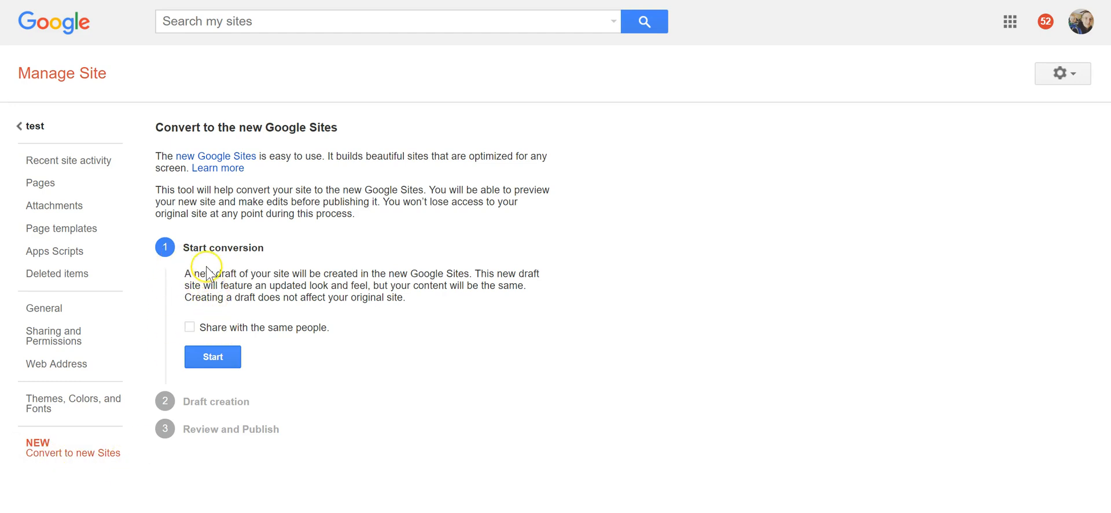
pyautogui.moveTo(210, 273)
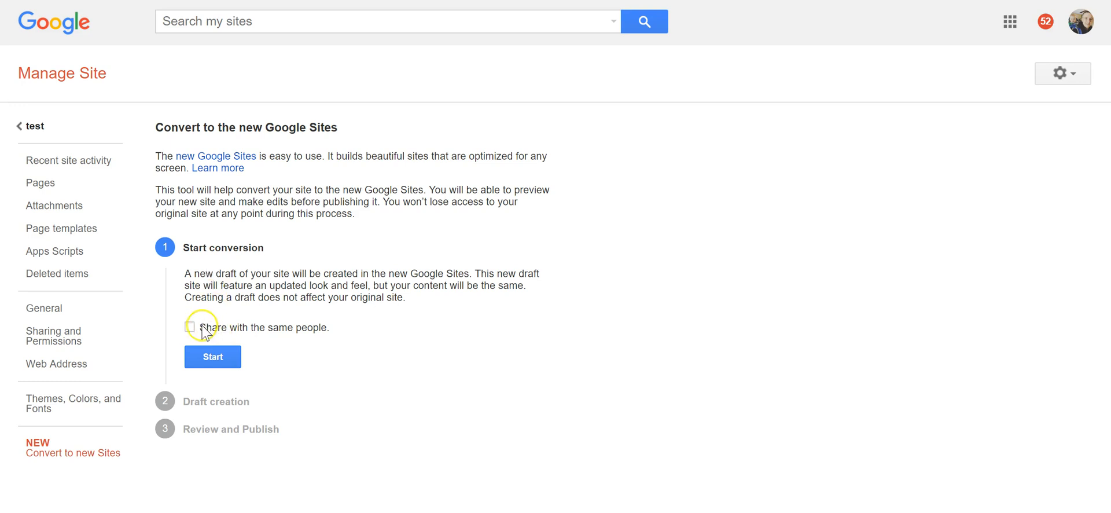
pyautogui.moveTo(213, 357)
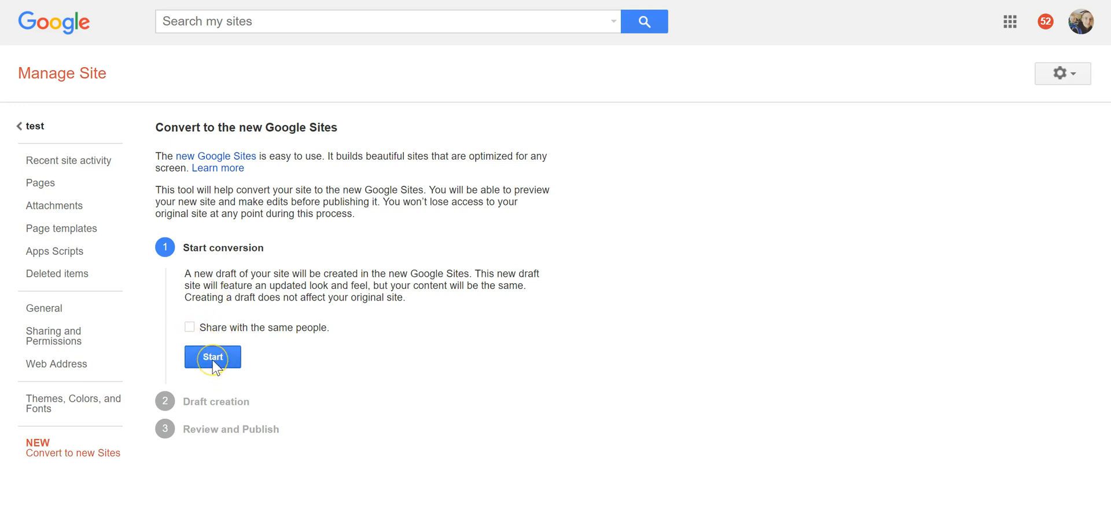
pyautogui.click(212, 356)
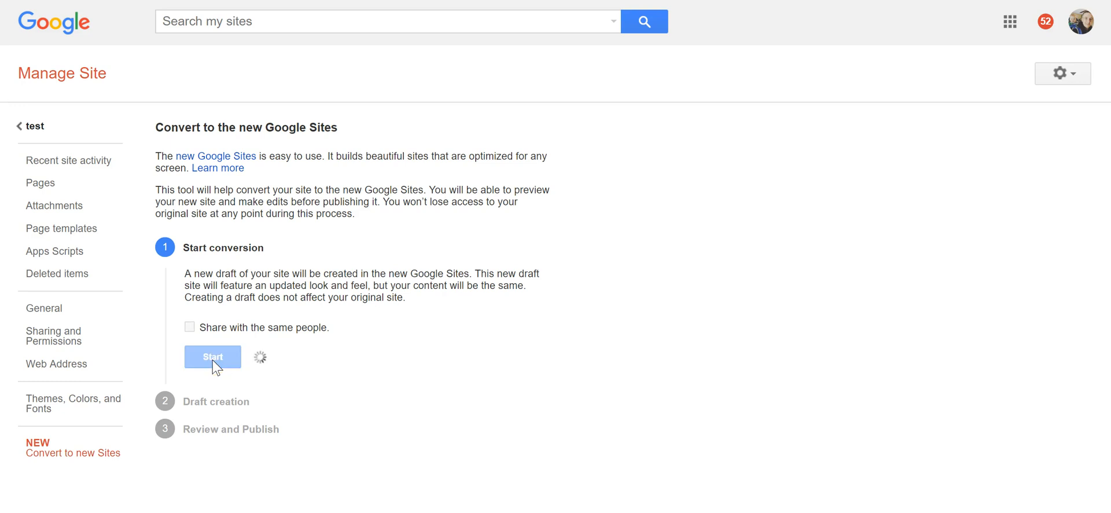
pyautogui.click(212, 356)
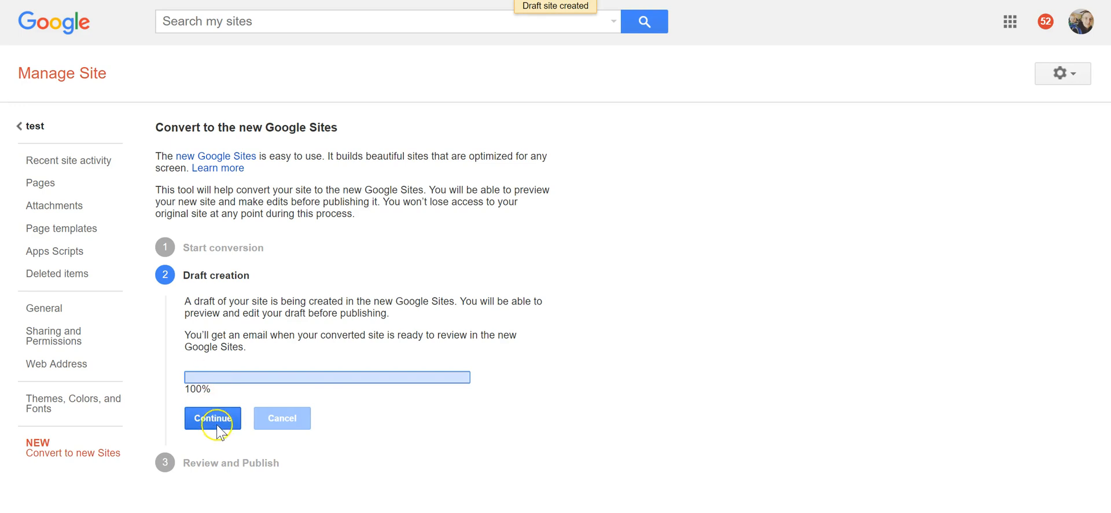
pyautogui.click(212, 417)
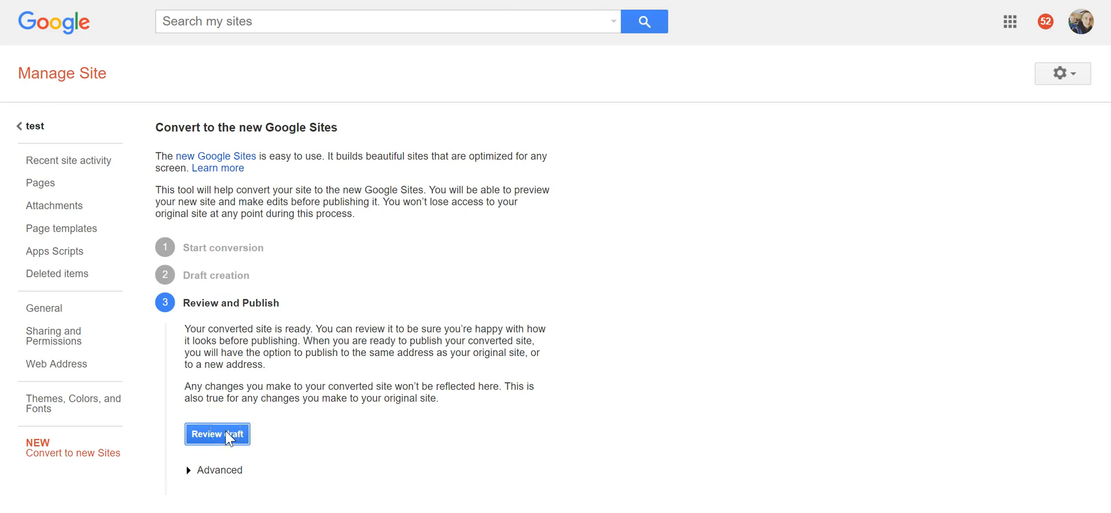
# Delete the unconvertible gadget and broken Google Drive embeds from the Welcome page of the draft
pyautogui.click(217, 433)
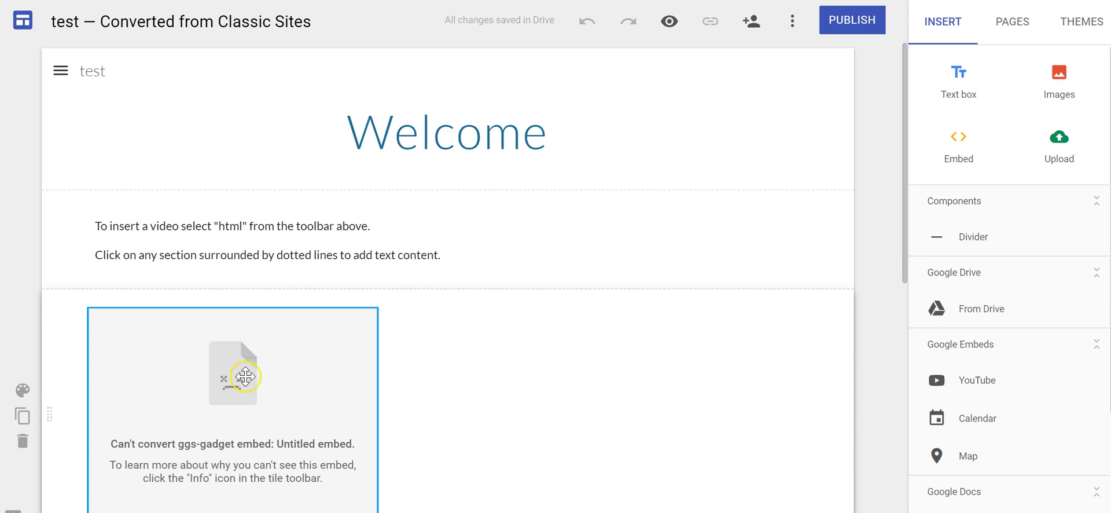
pyautogui.moveTo(249, 404)
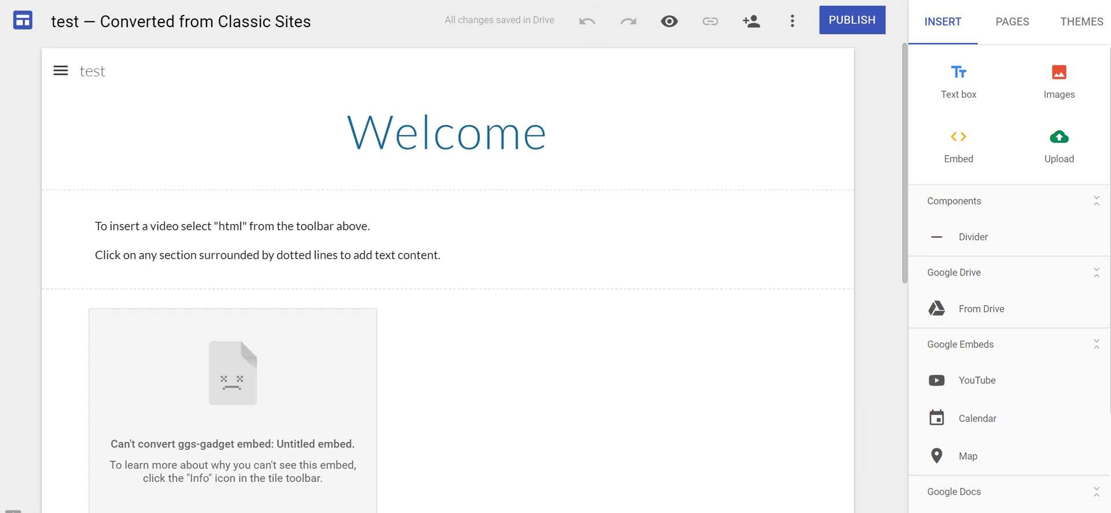
pyautogui.click(232, 373)
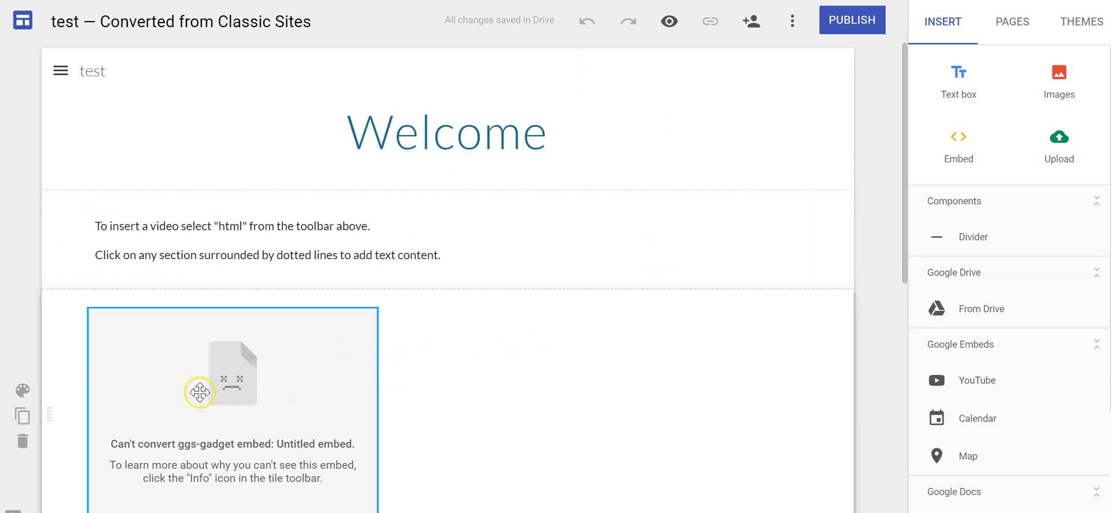
pyautogui.moveTo(258, 435)
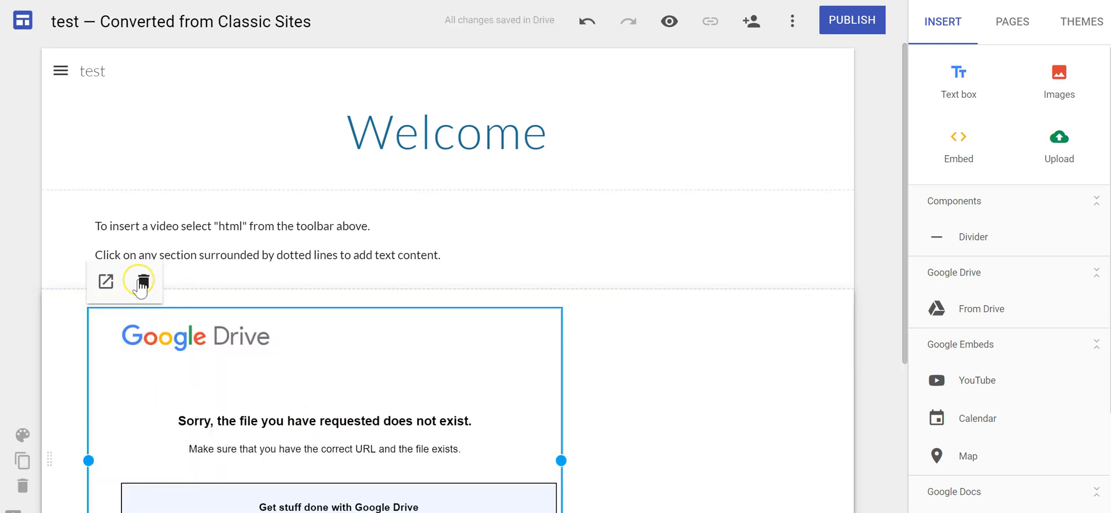
pyautogui.click(139, 282)
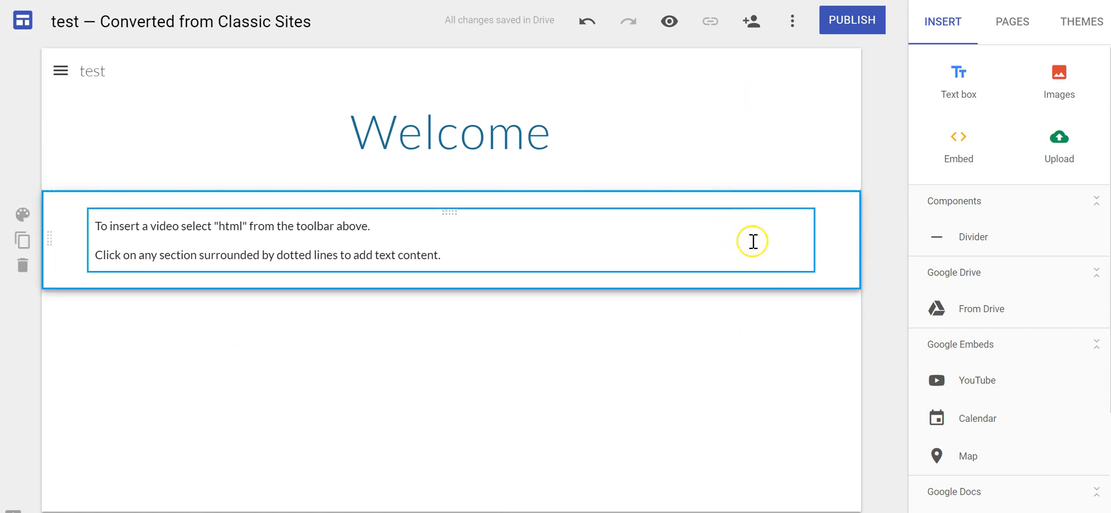
pyautogui.click(1012, 21)
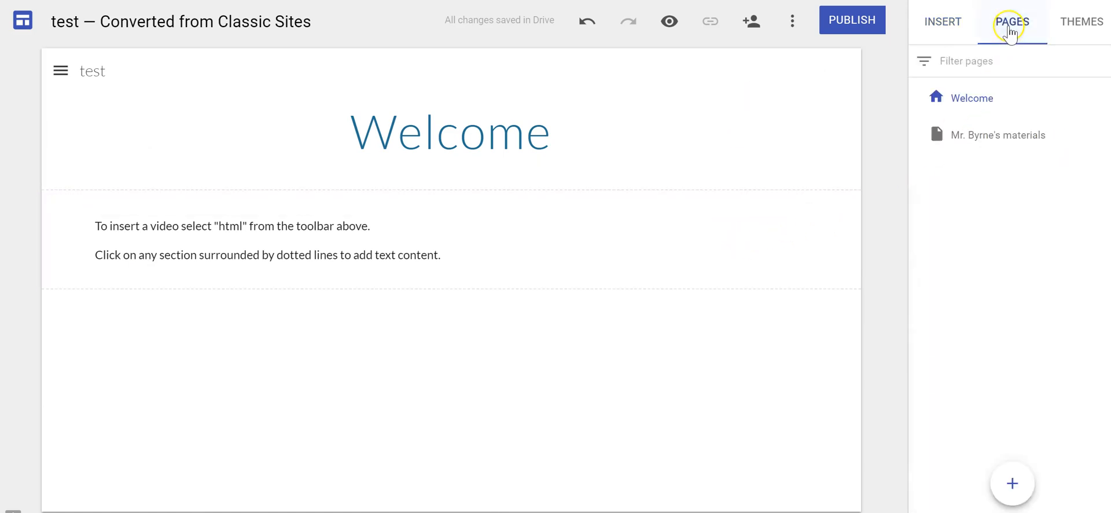
# Inspect the US History Calendar on Mr. Byrne's materials, then return to the Welcome page
pyautogui.click(998, 135)
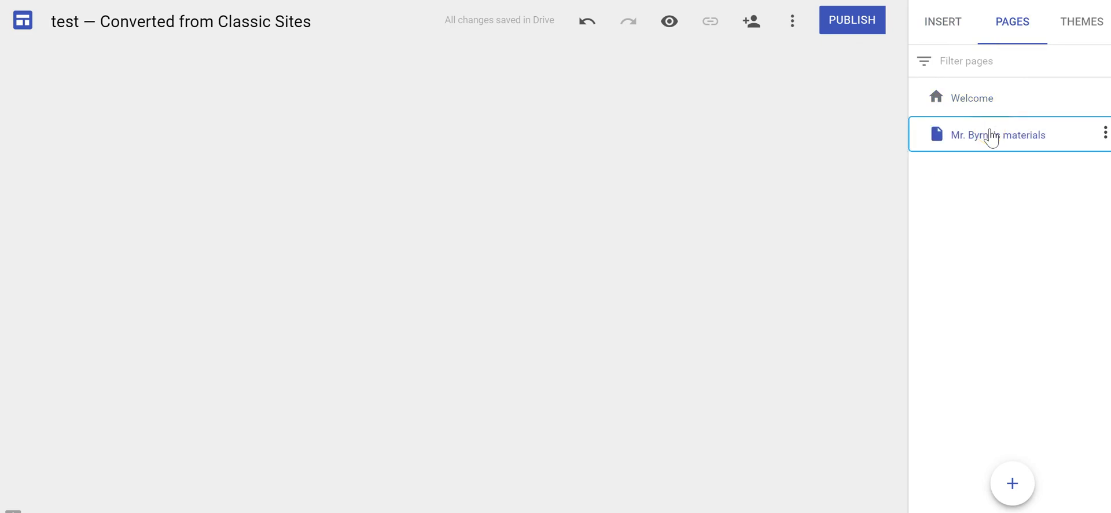
pyautogui.click(999, 134)
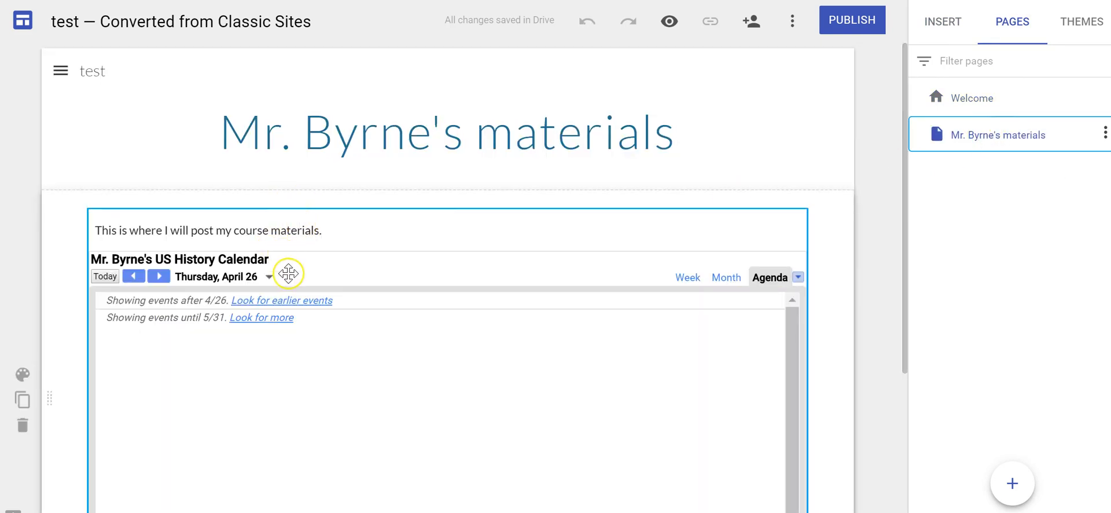
pyautogui.moveTo(509, 343)
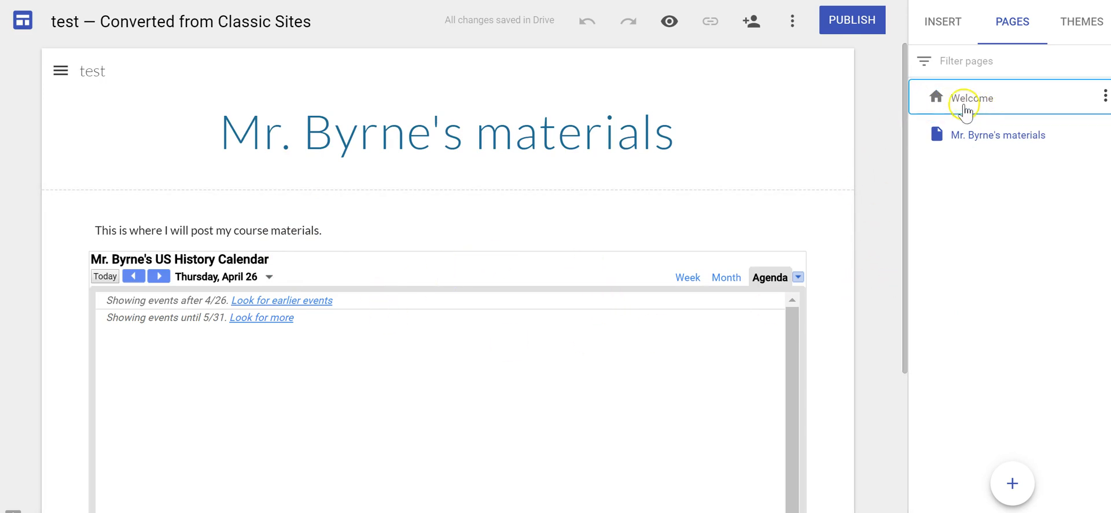
pyautogui.click(971, 97)
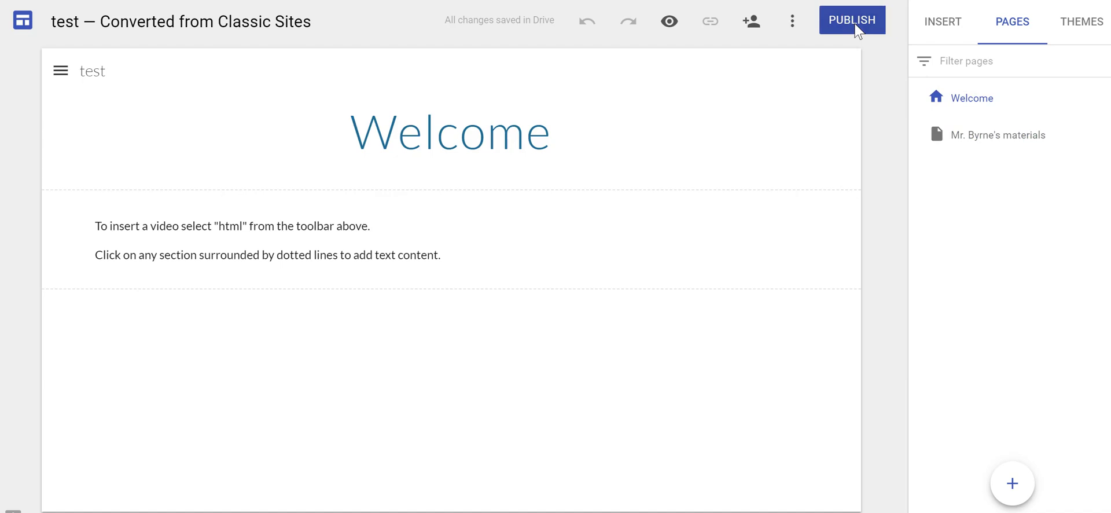
# Publish at the existing site address and confirm replacing the original classic site
pyautogui.click(852, 20)
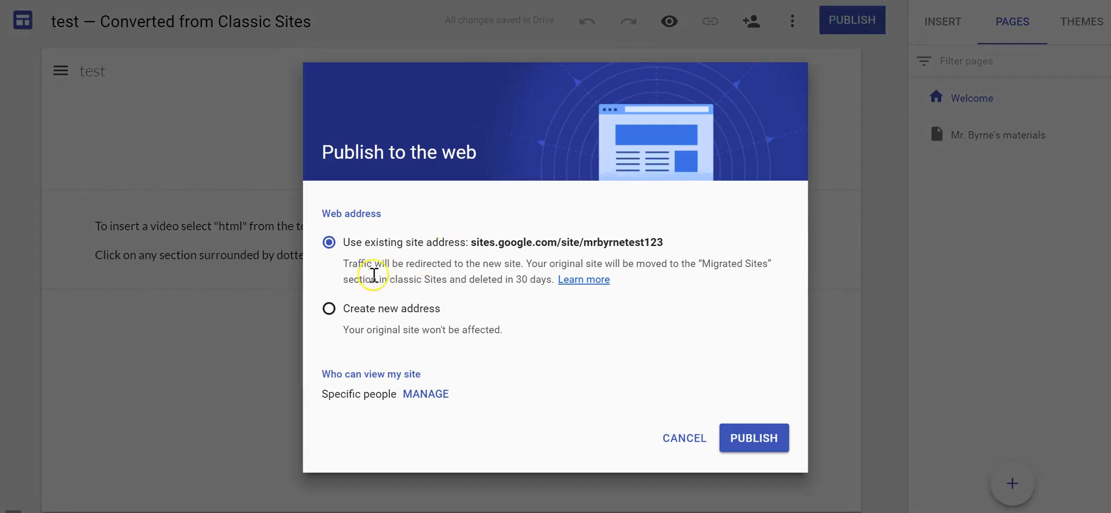
pyautogui.moveTo(581, 247)
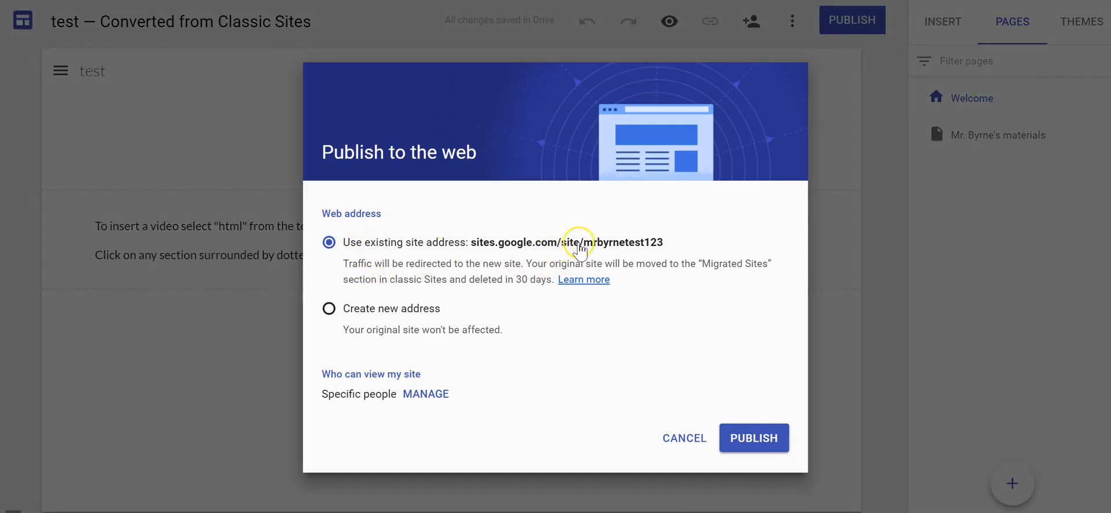
pyautogui.moveTo(574, 254)
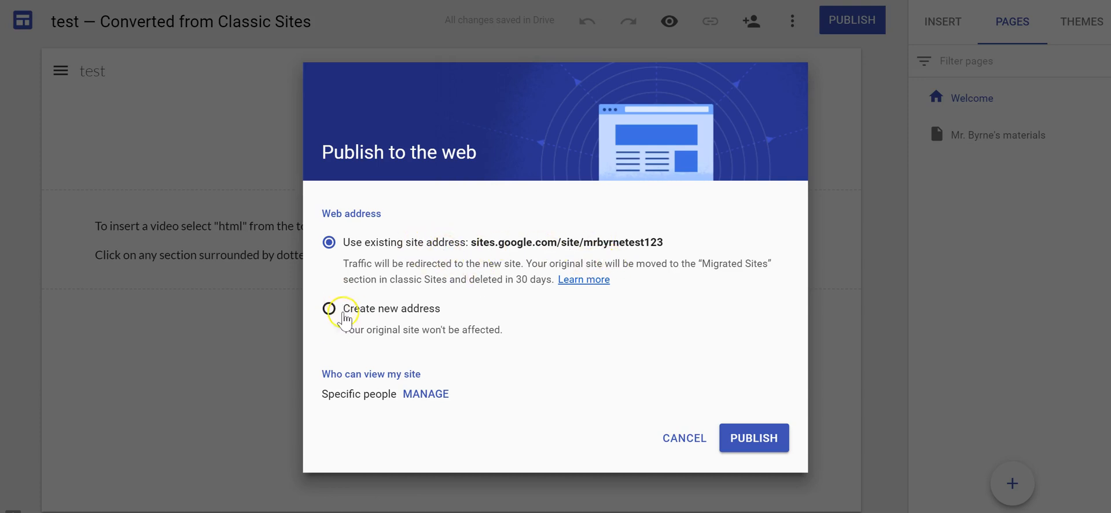
pyautogui.moveTo(754, 437)
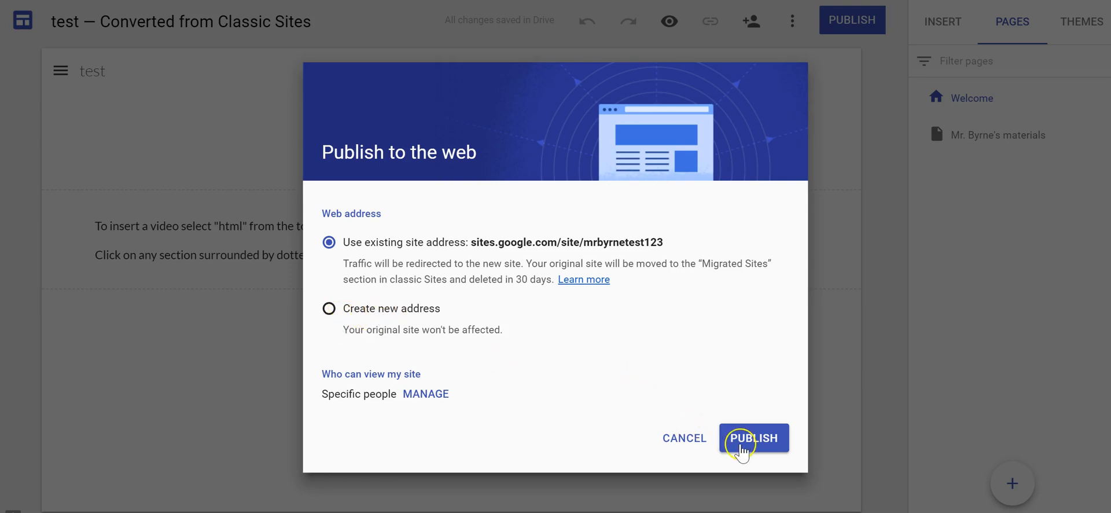
pyautogui.click(754, 438)
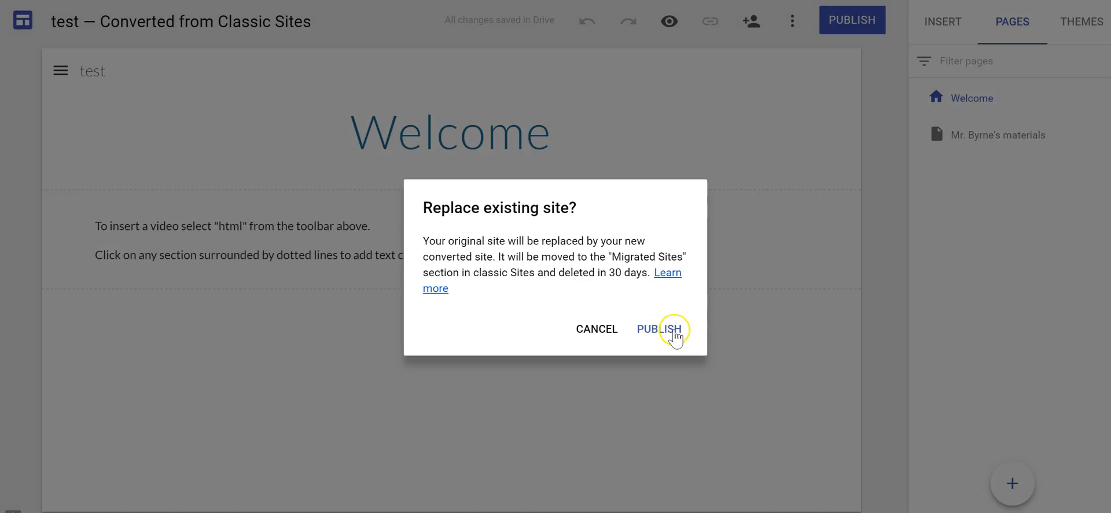
pyautogui.click(662, 329)
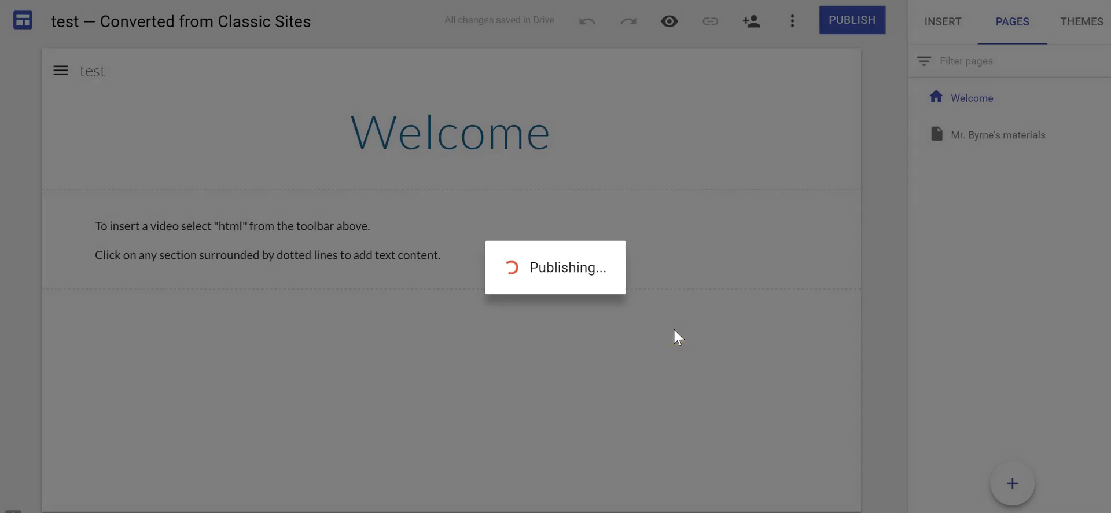